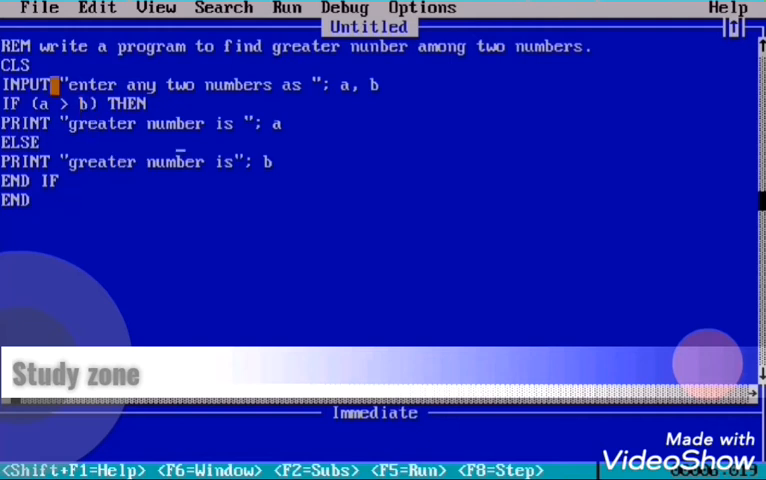
Step: Show the Run menu's Start, Restart and Continue choices for the greater-number program
click(36, 64)
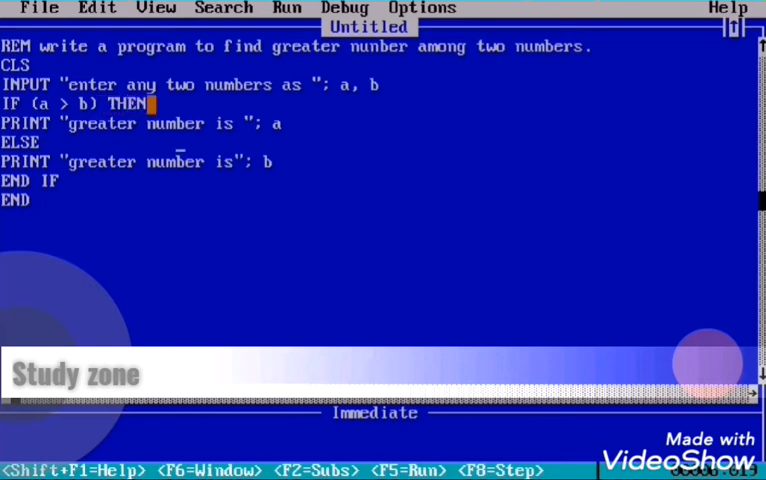
click(72, 124)
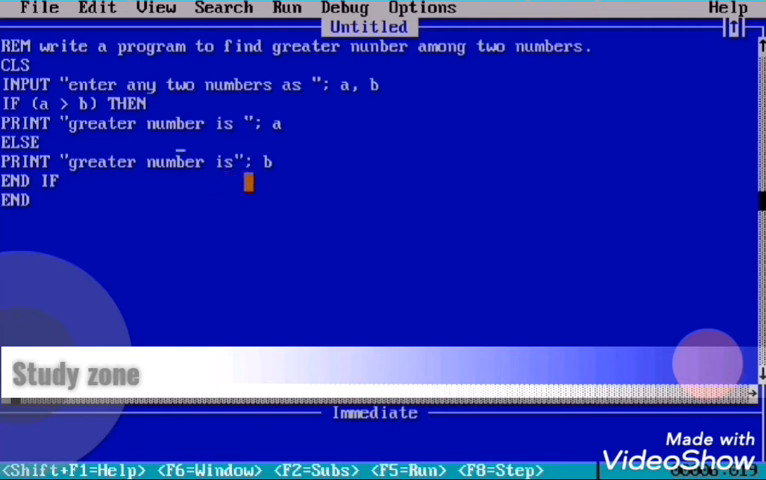
click(288, 162)
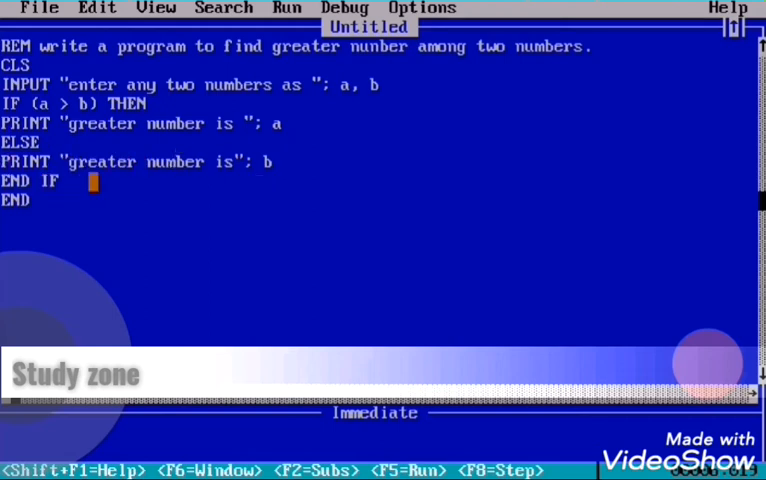
click(44, 142)
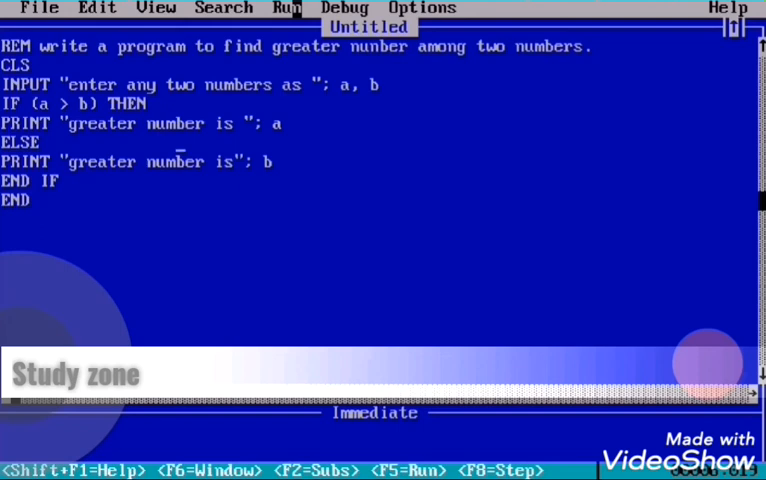
click(288, 8)
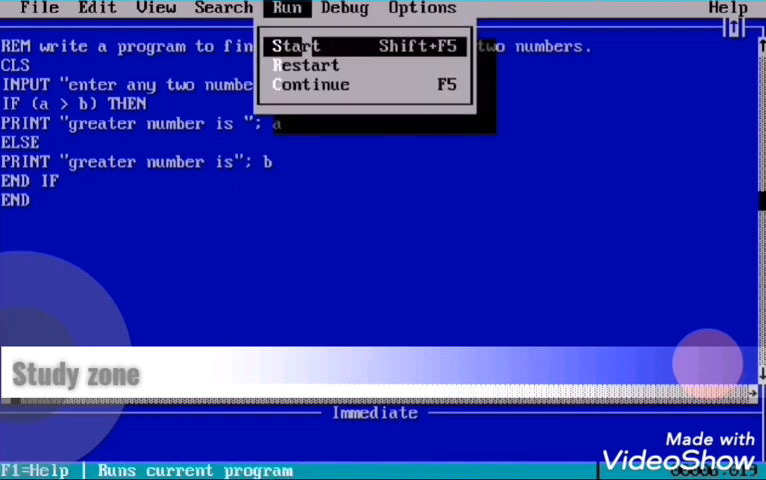